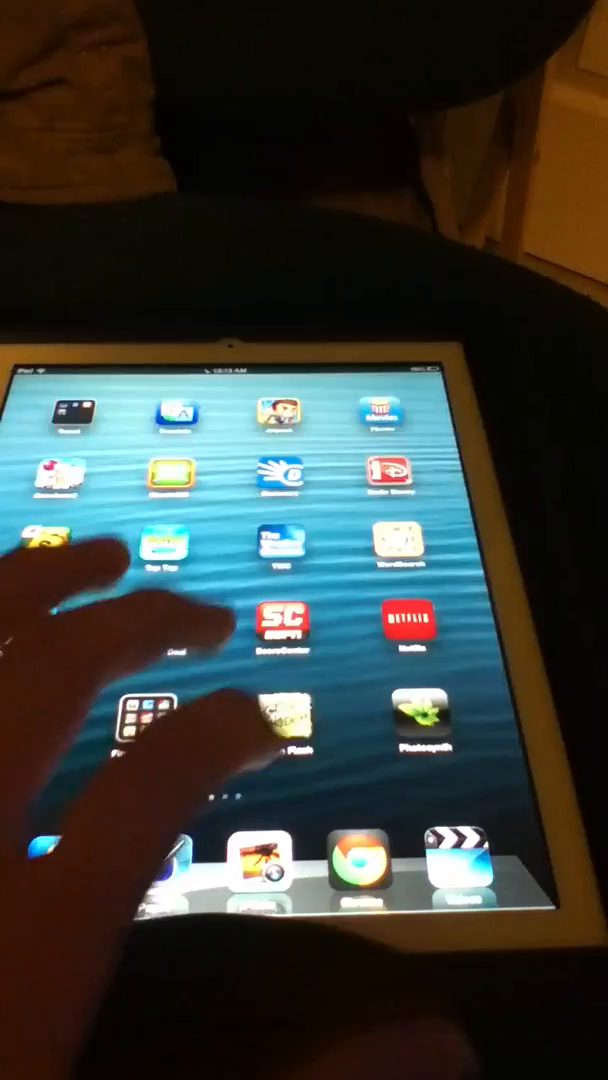
Step: Swipe to the home screen page holding the Cydia and WinterBoard icons
{"action": "scroll", "scroll_direction": "left", "scroll_amount": 3}
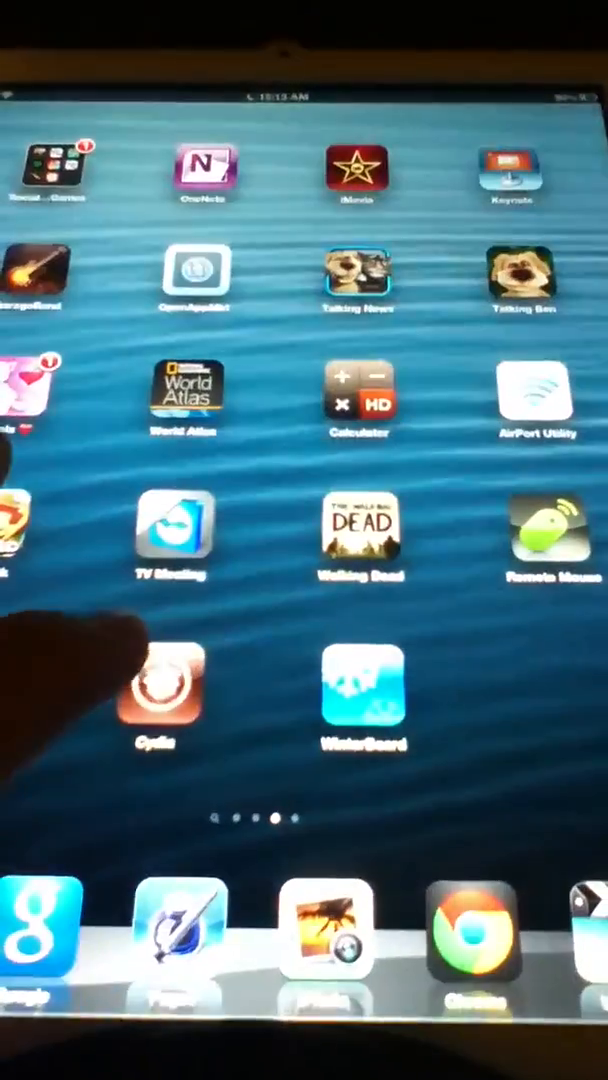
{"action": "left_click", "coordinate": [152, 690]}
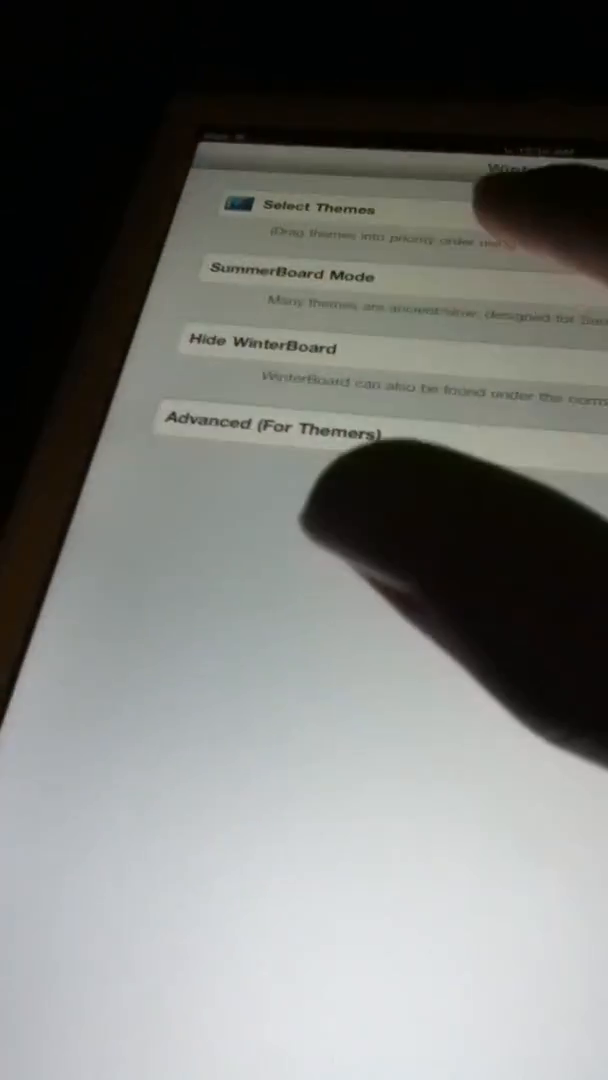
Step: Choose Select Themes in WinterBoard's main settings list
{"action": "left_click", "coordinate": [300, 208]}
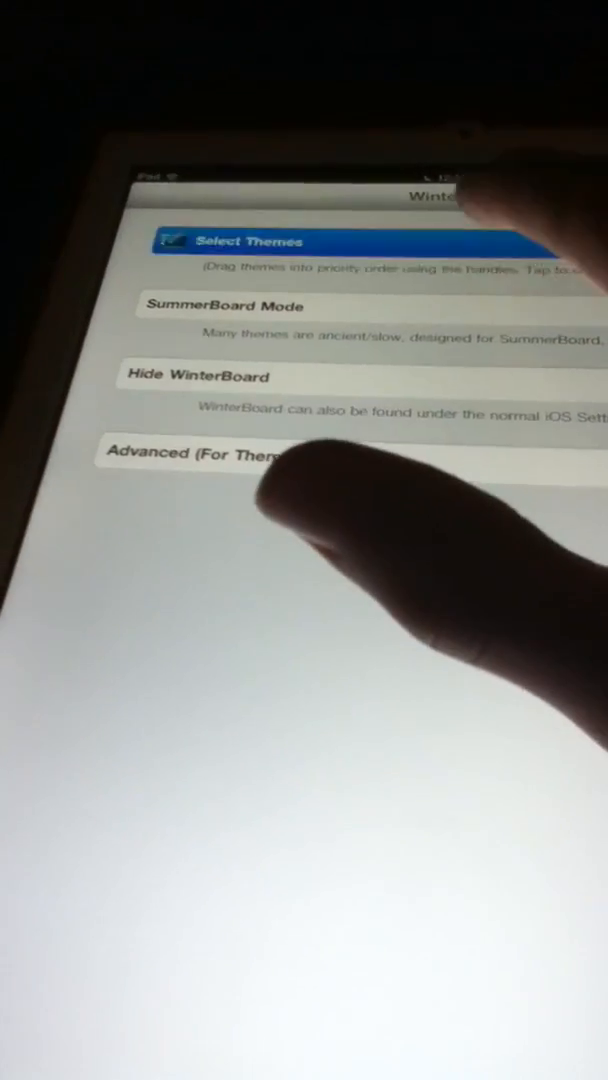